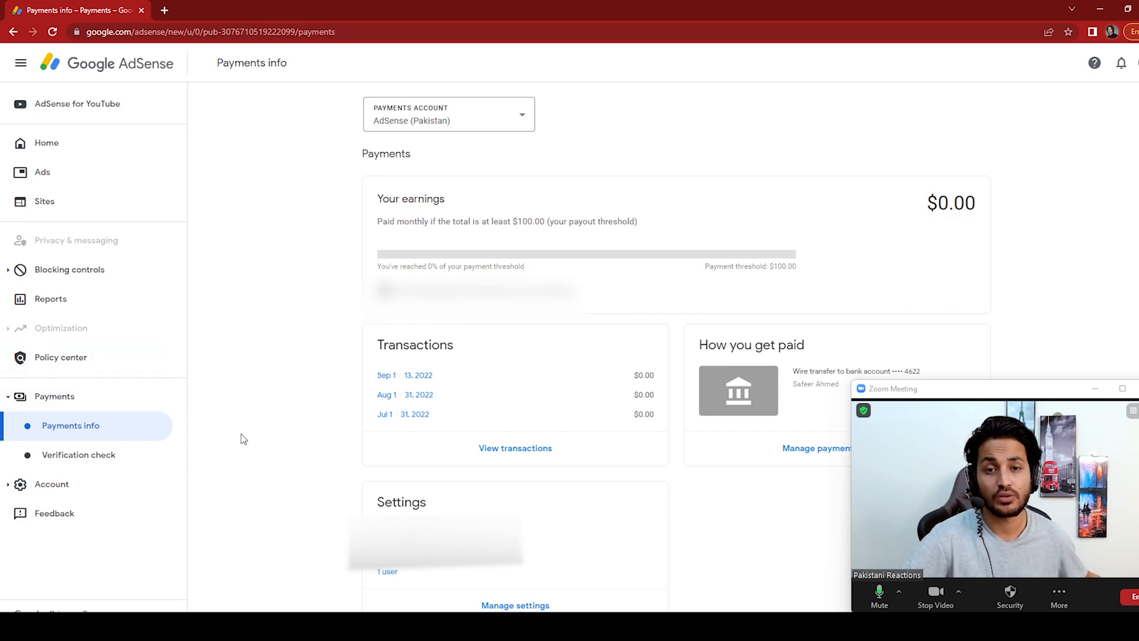
mouse_move(318, 336)
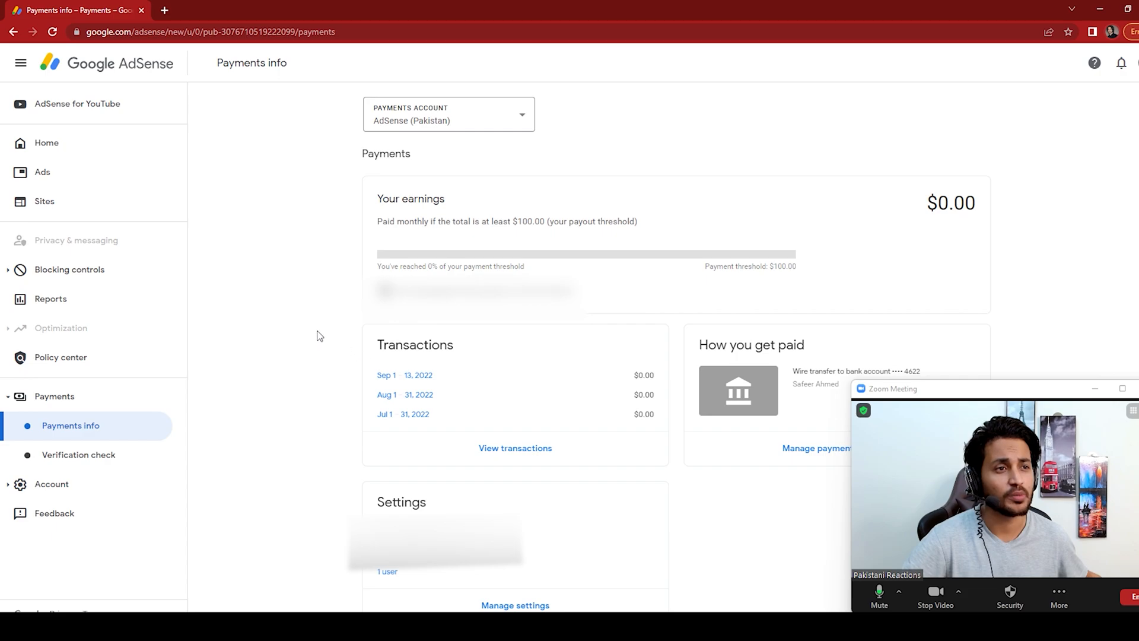
mouse_move(397, 211)
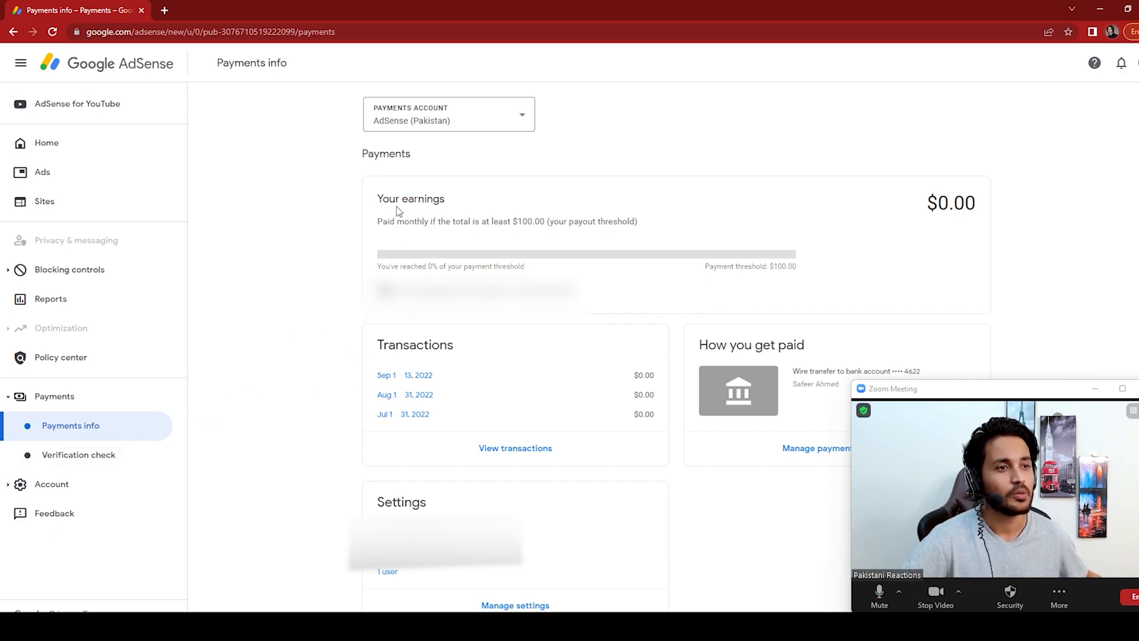
Step: Switch to the AdSense for YouTube page so its earnings card replaces the $0.00 website earnings
double_click(950, 203)
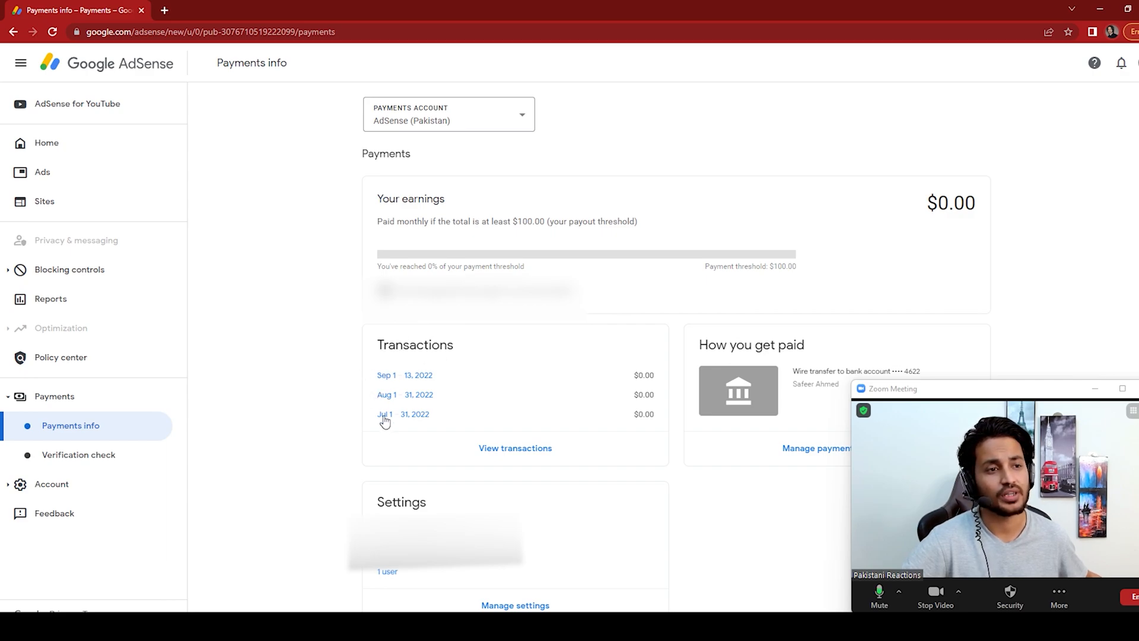
mouse_move(411, 383)
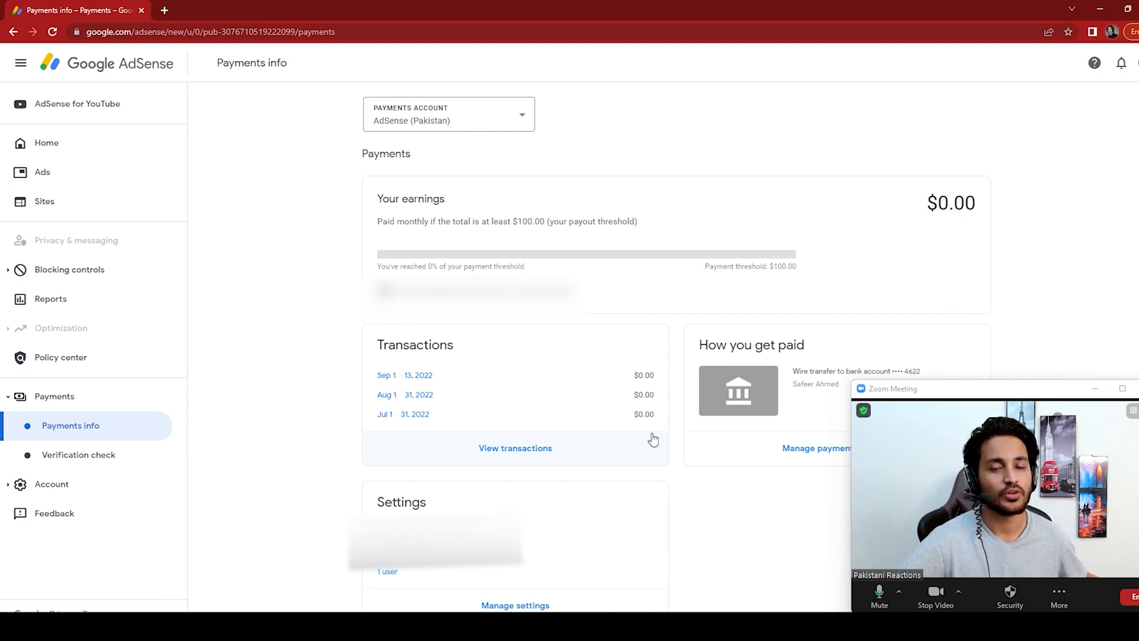
mouse_move(649, 444)
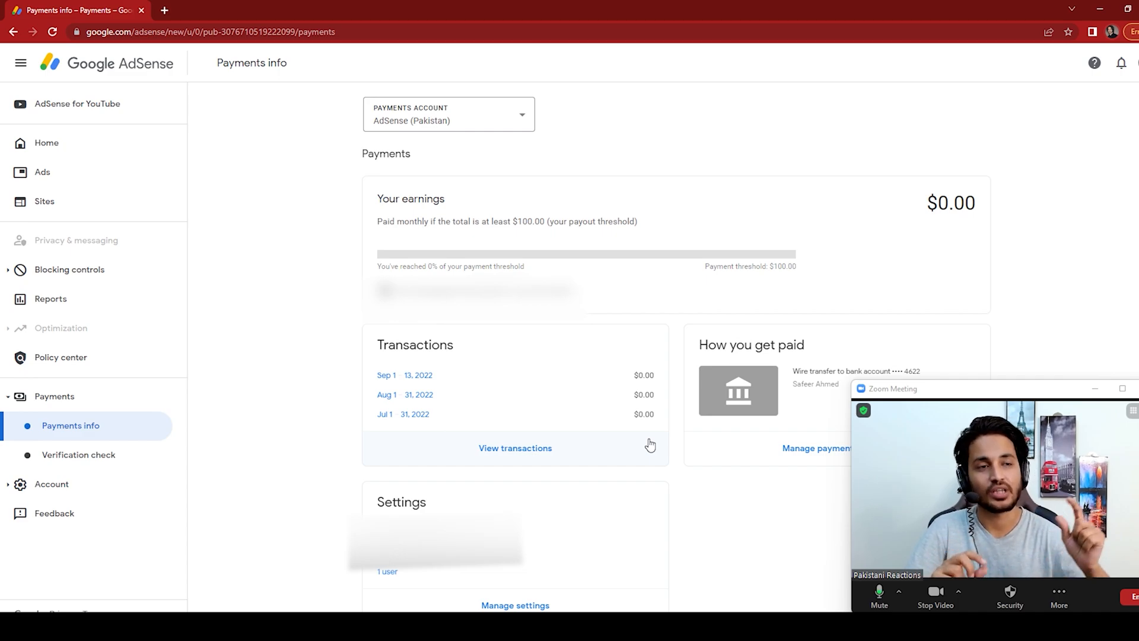
mouse_move(376, 224)
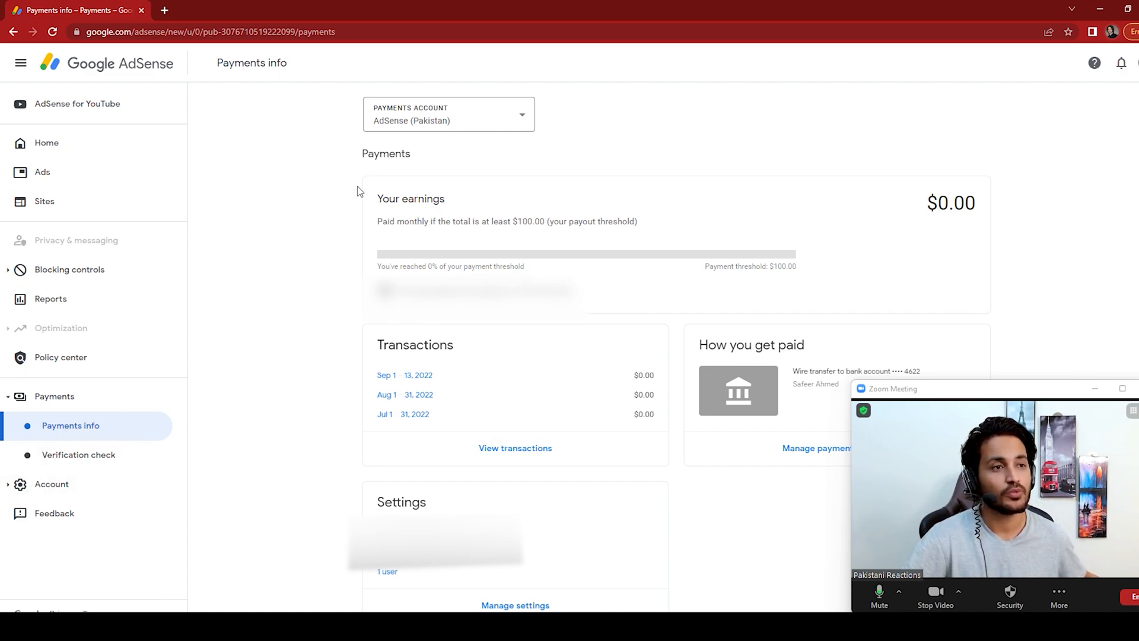
mouse_move(824, 241)
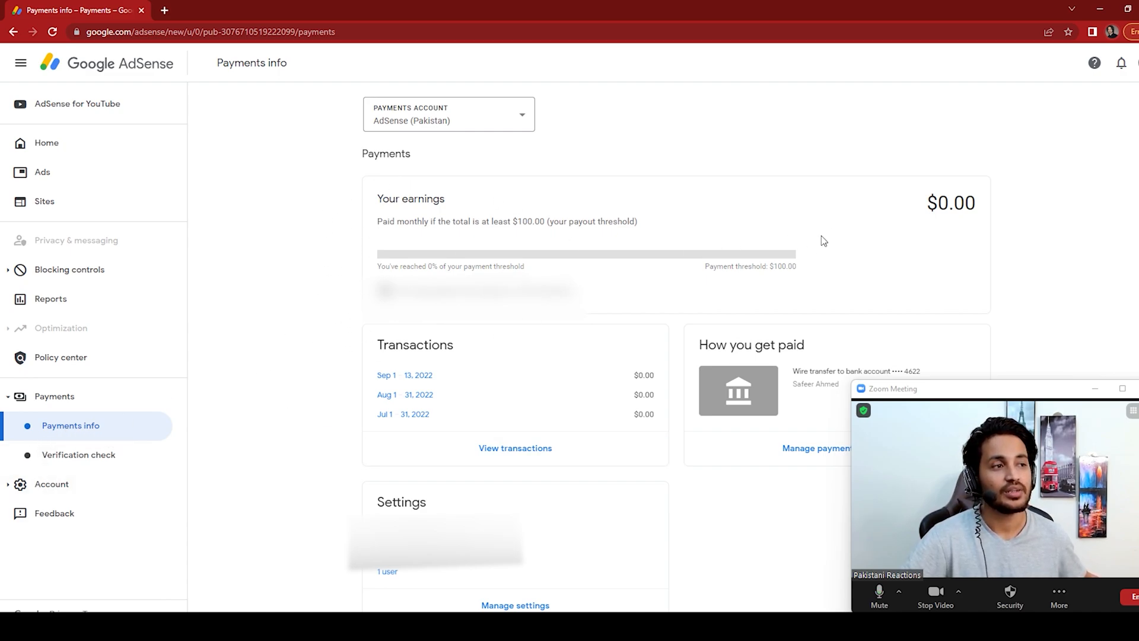
mouse_move(835, 239)
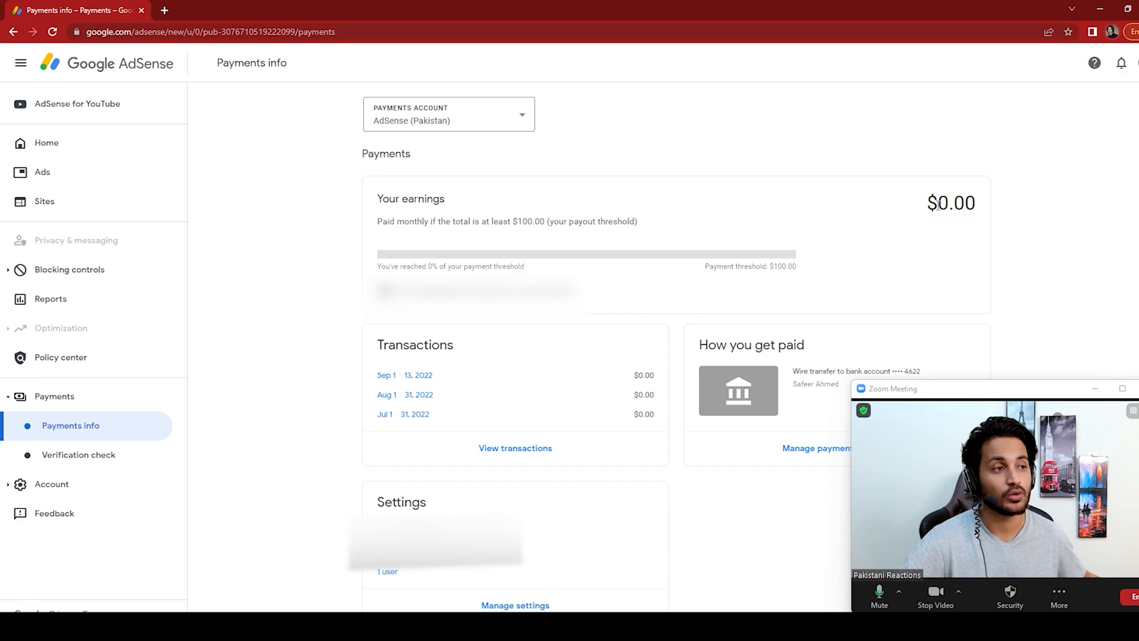
mouse_move(738, 237)
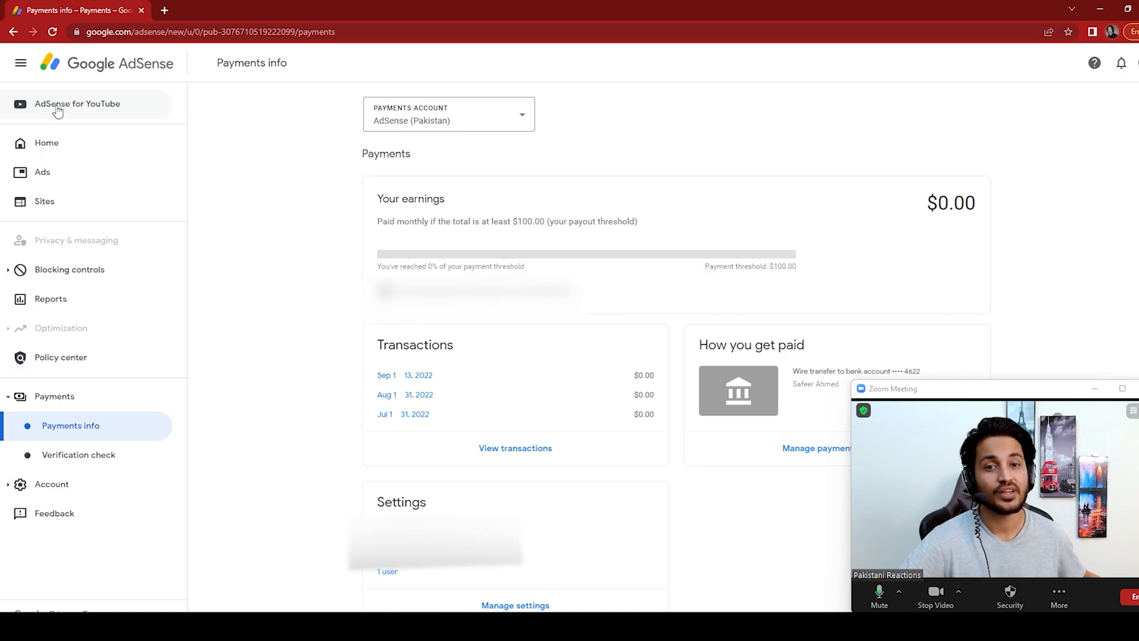
left_click(79, 103)
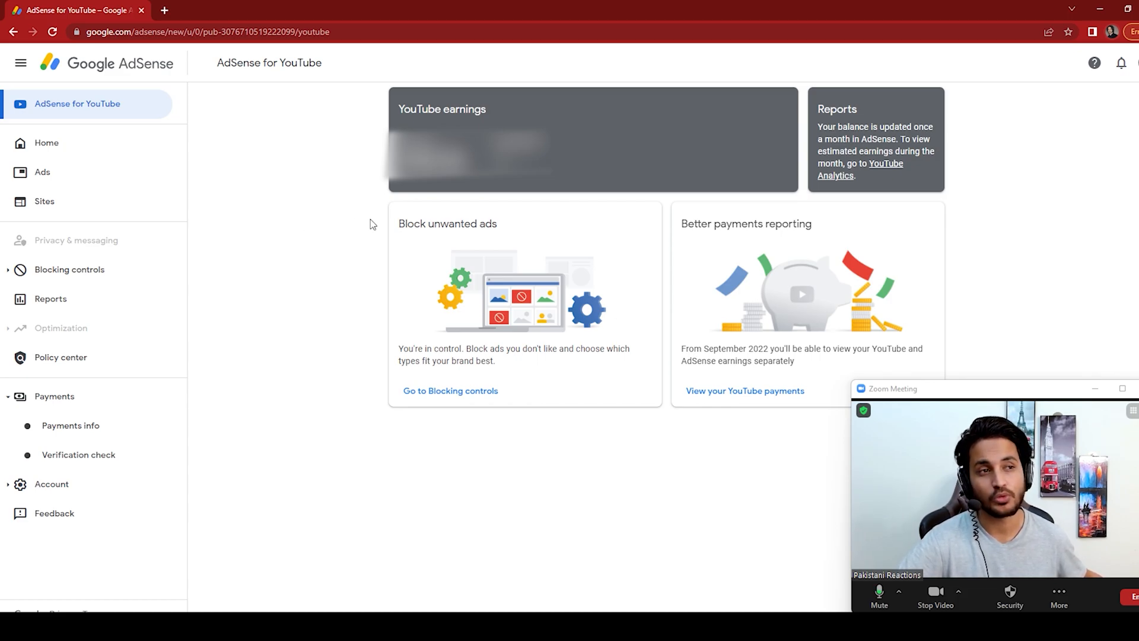
mouse_move(420, 194)
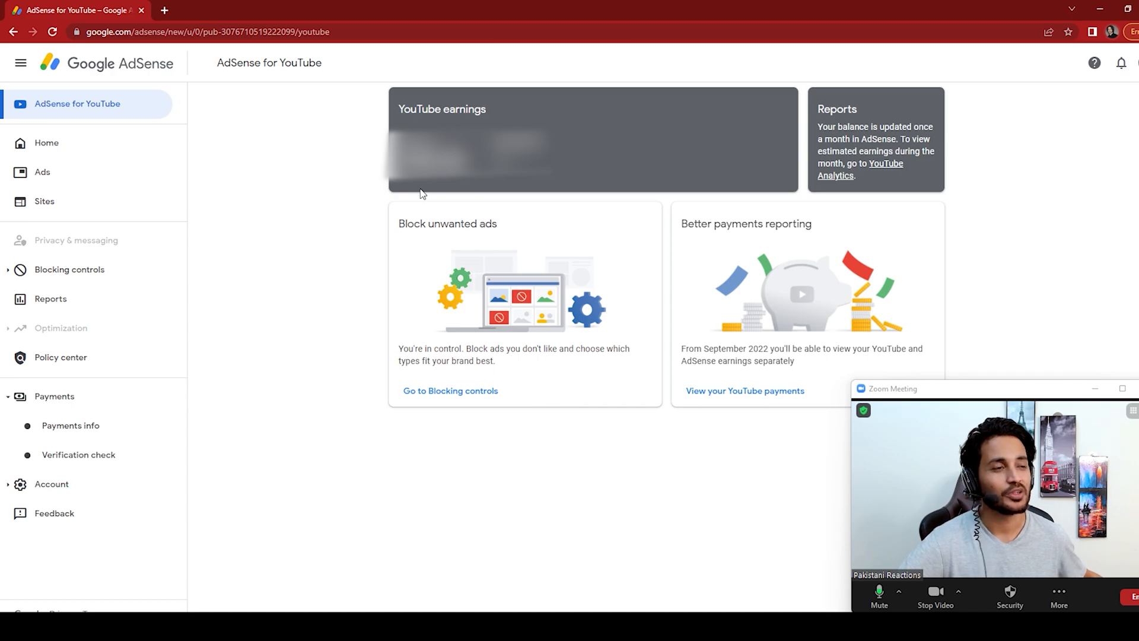
mouse_move(677, 228)
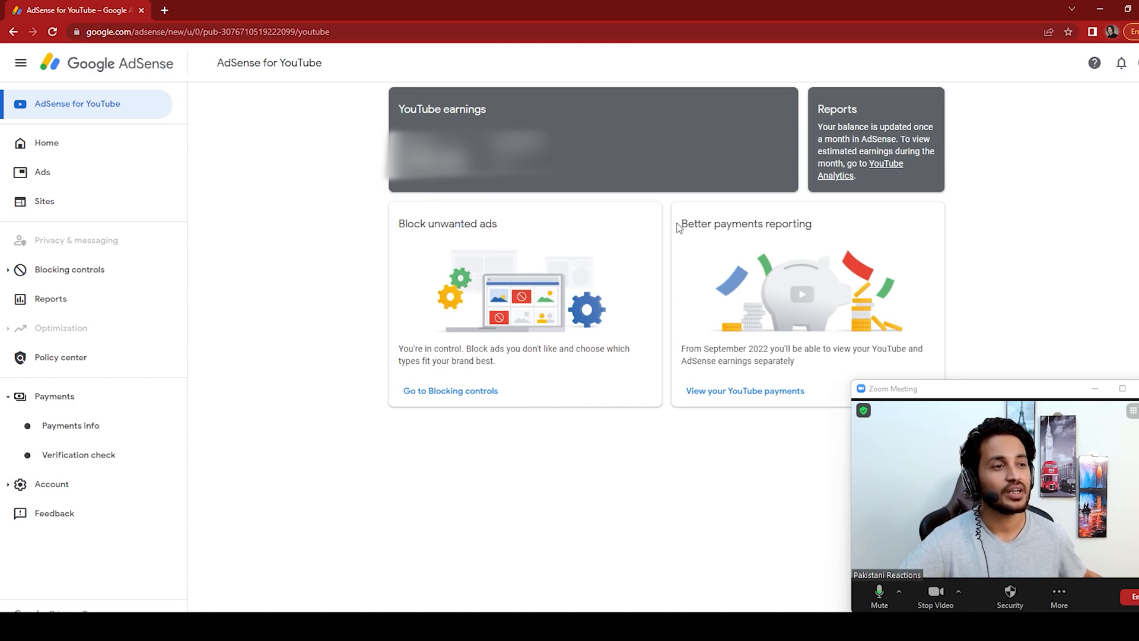